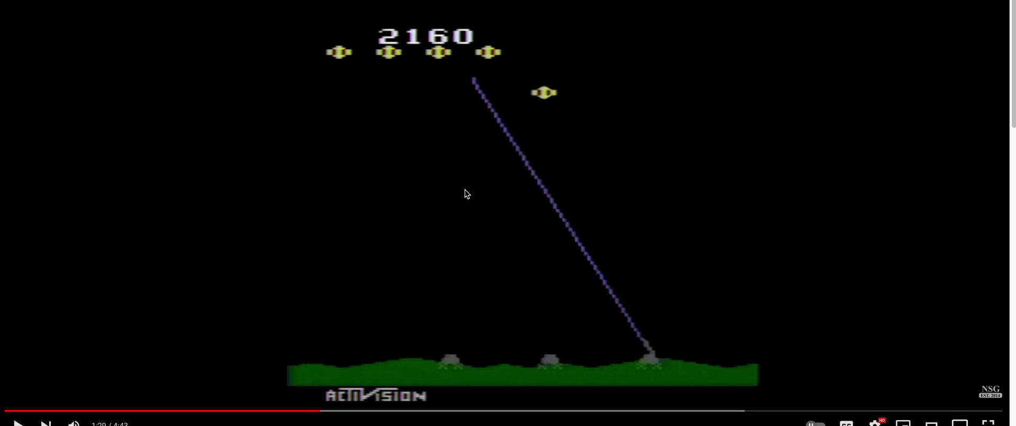
pyautogui.moveTo(630, 159)
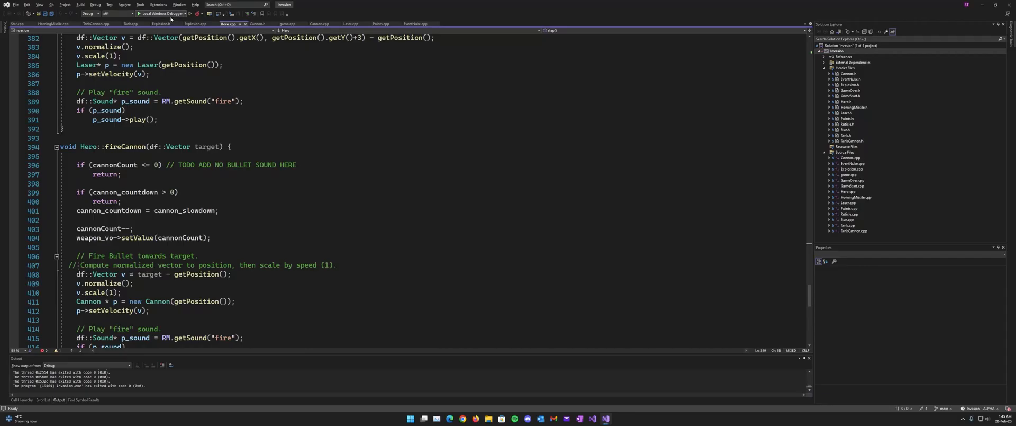
# Step: Show the debugger options for running the Invasion project from the Local Windows Debugger dropdown
pyautogui.click(185, 14)
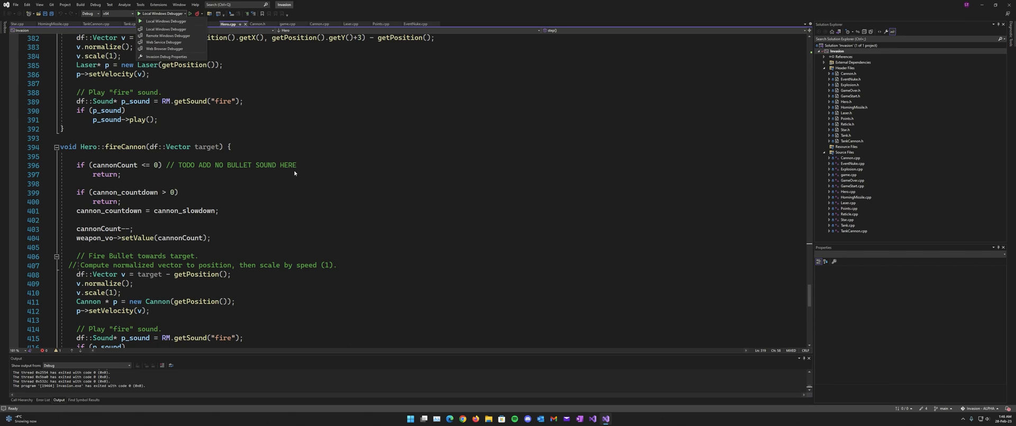
pyautogui.moveTo(280, 179)
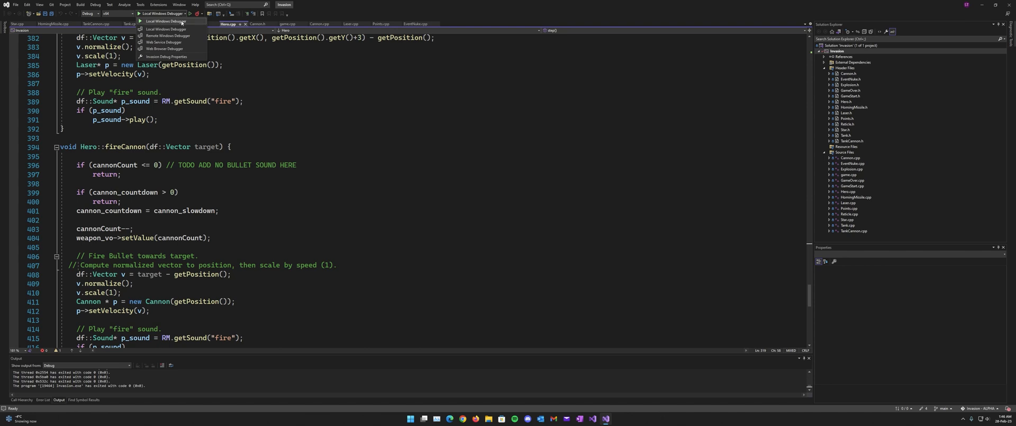
pyautogui.click(138, 13)
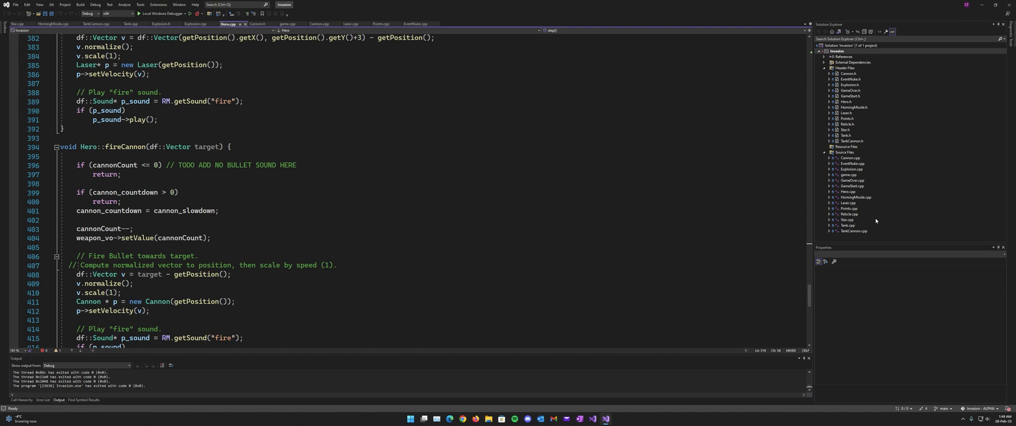
pyautogui.moveTo(537, 252)
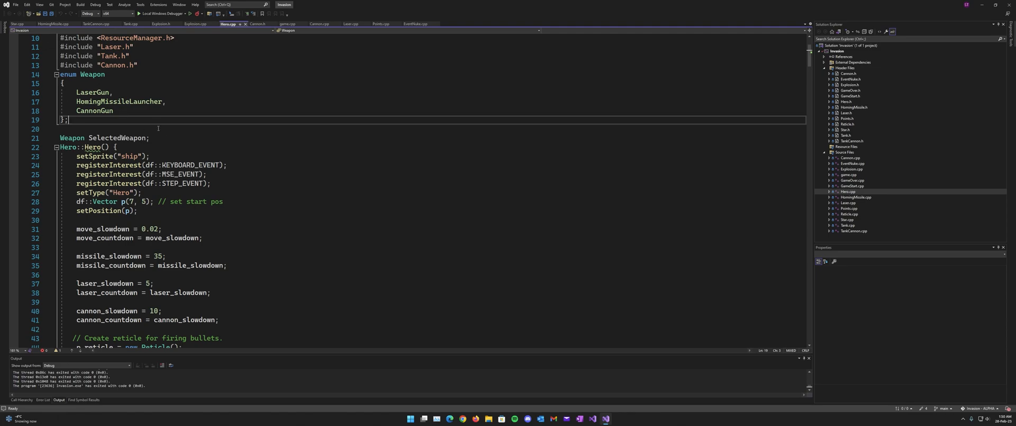
# Step: Review Hero.cpp's constructor and mouse handler, then highlight the FireHomingMissile function name
pyautogui.scroll(-3)
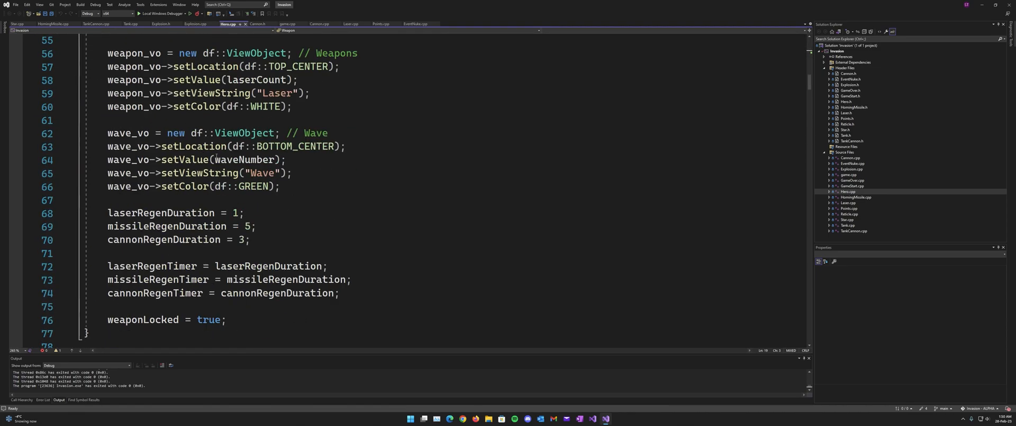
pyautogui.scroll(-3)
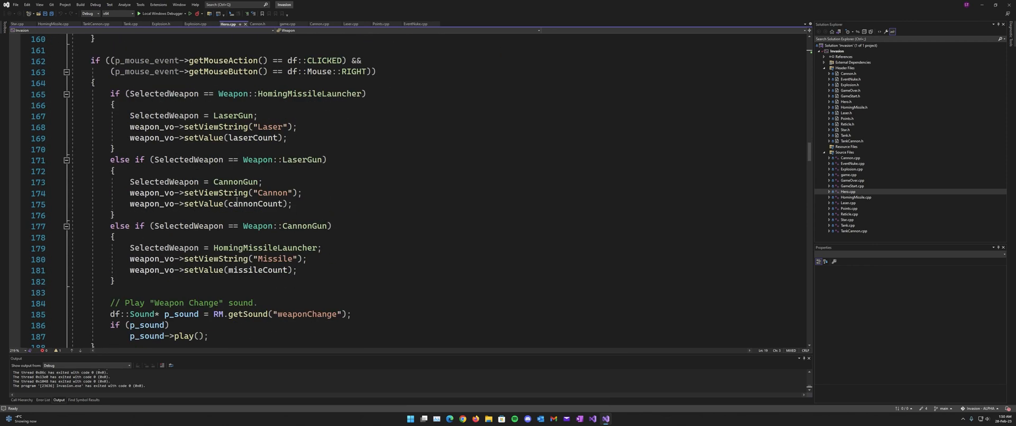
pyautogui.moveTo(358, 70)
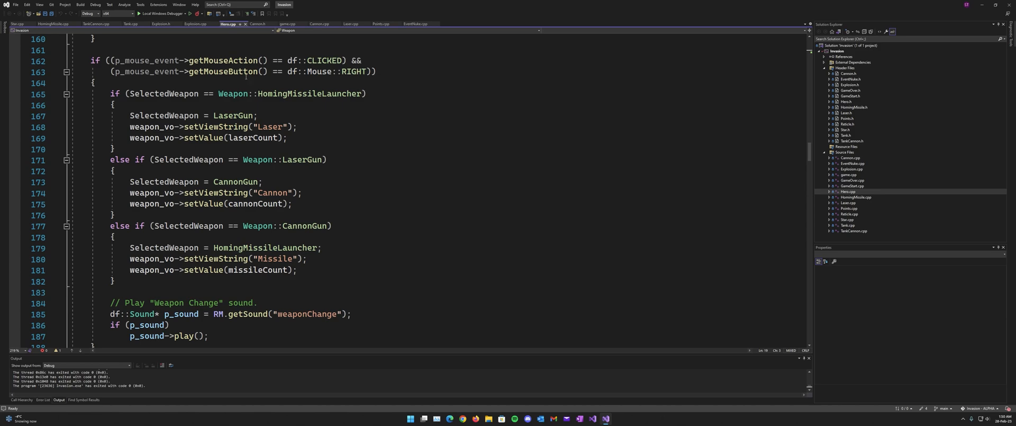
pyautogui.scroll(3)
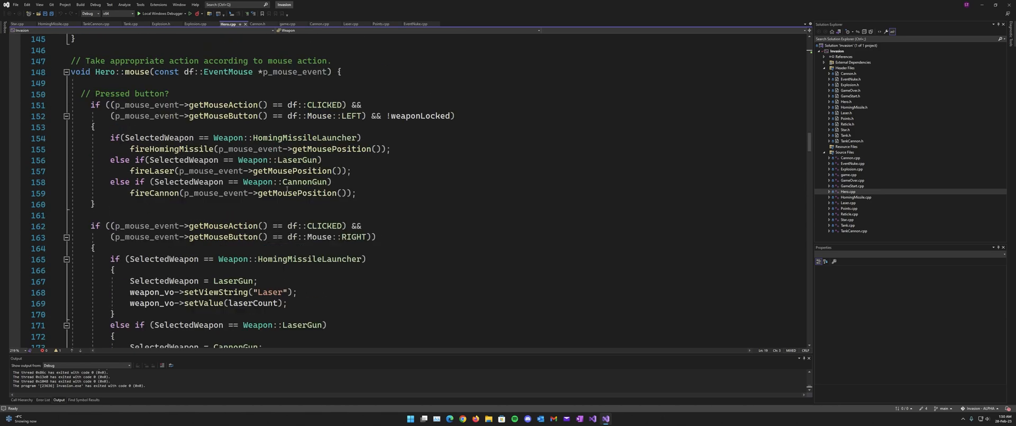
pyautogui.moveTo(111, 137); pyautogui.dragTo(350, 193)
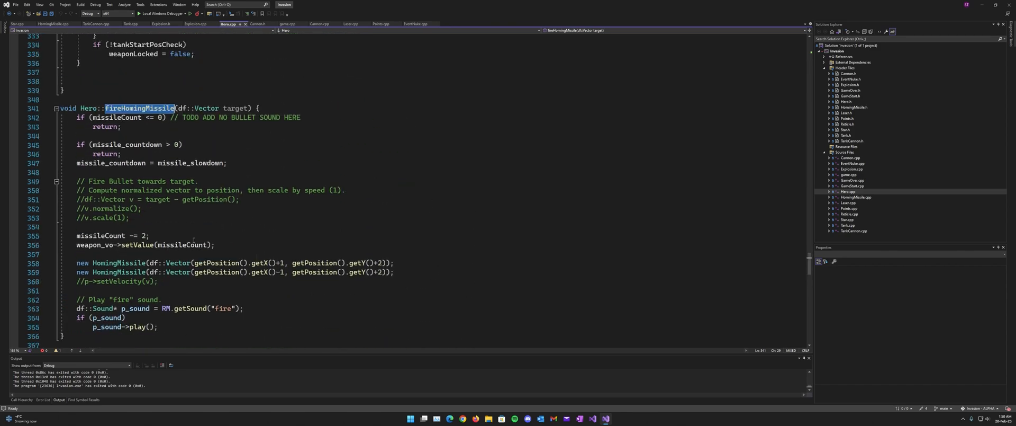
# Step: Read through HomingMissile.cpp's constructor, hit() and step() saucer-targeting functions
pyautogui.click(49, 24)
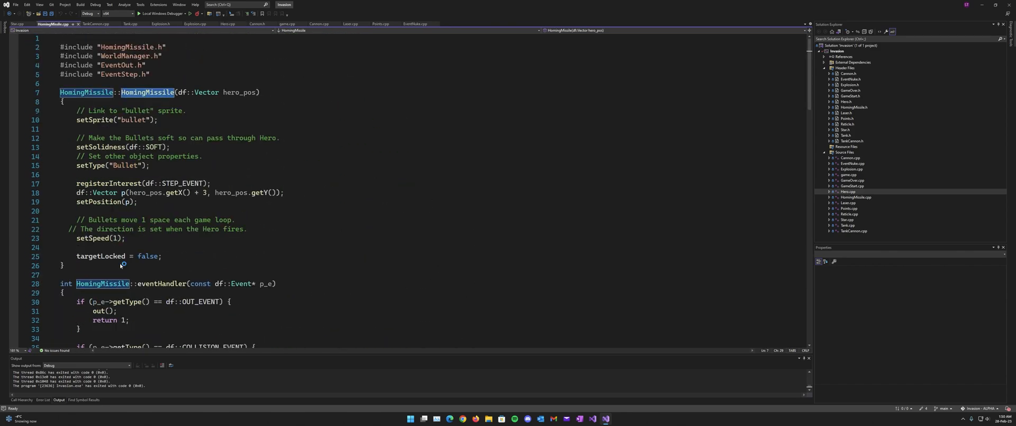
pyautogui.scroll(-3)
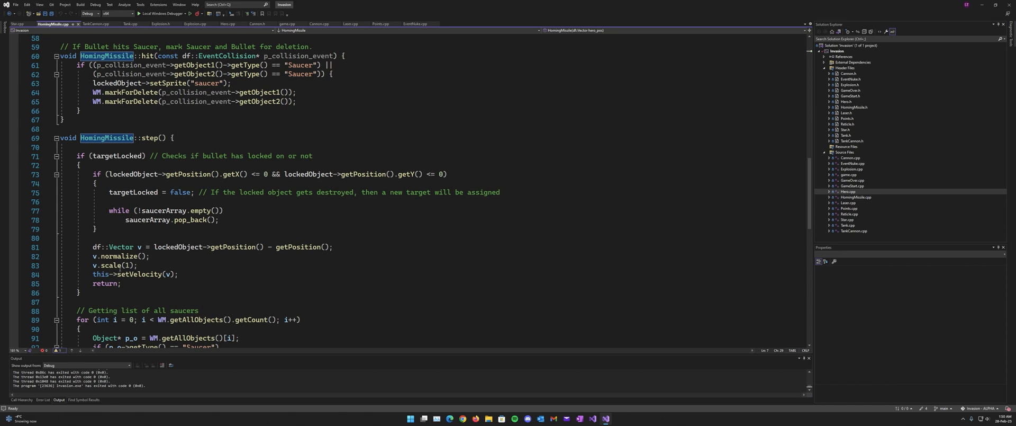
pyautogui.scroll(-3)
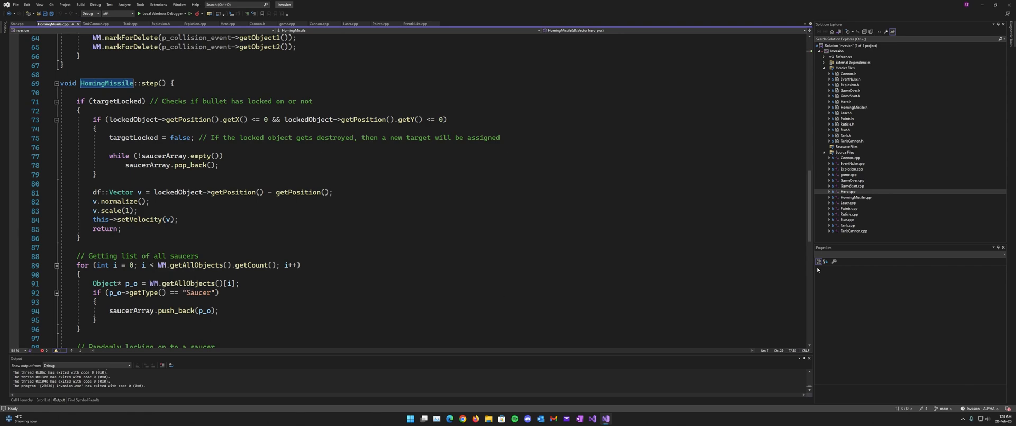
pyautogui.moveTo(854, 192)
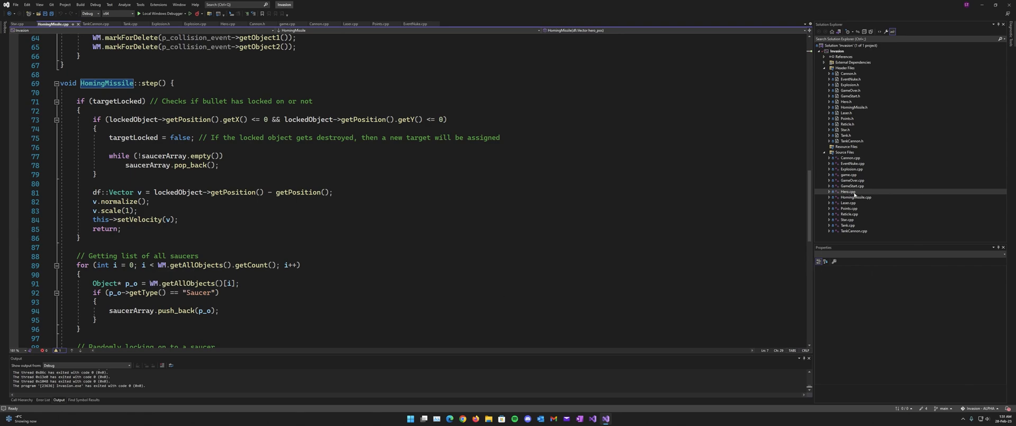
pyautogui.click(226, 24)
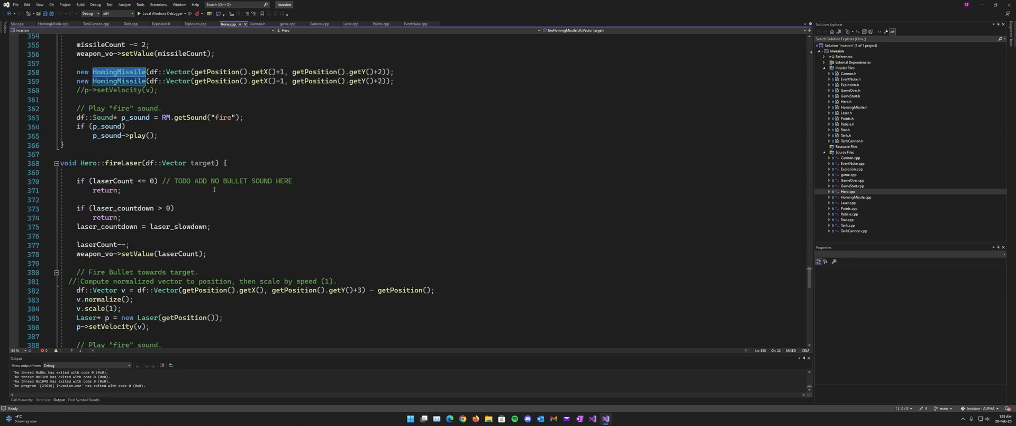
pyautogui.scroll(-3)
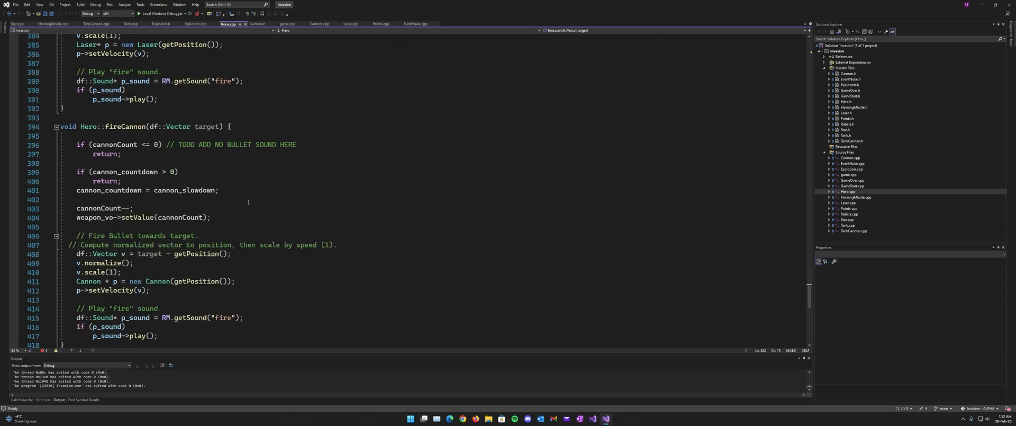
pyautogui.scroll(-3)
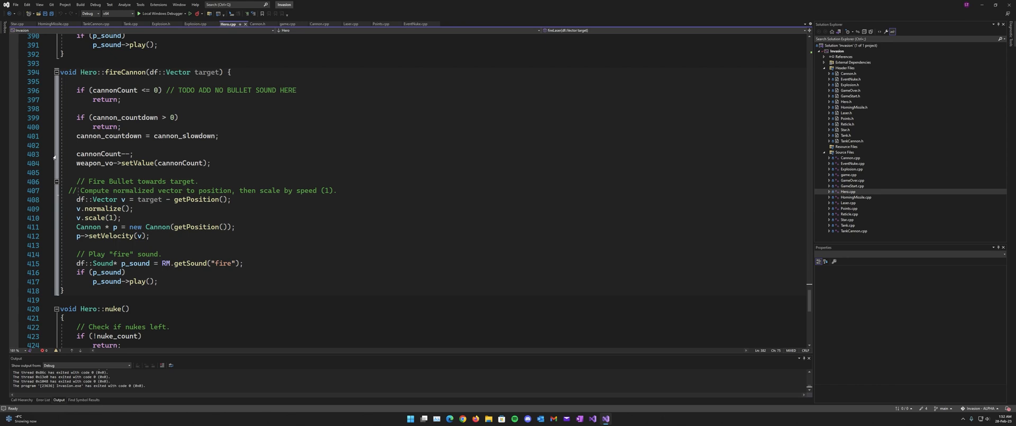
pyautogui.scroll(-3)
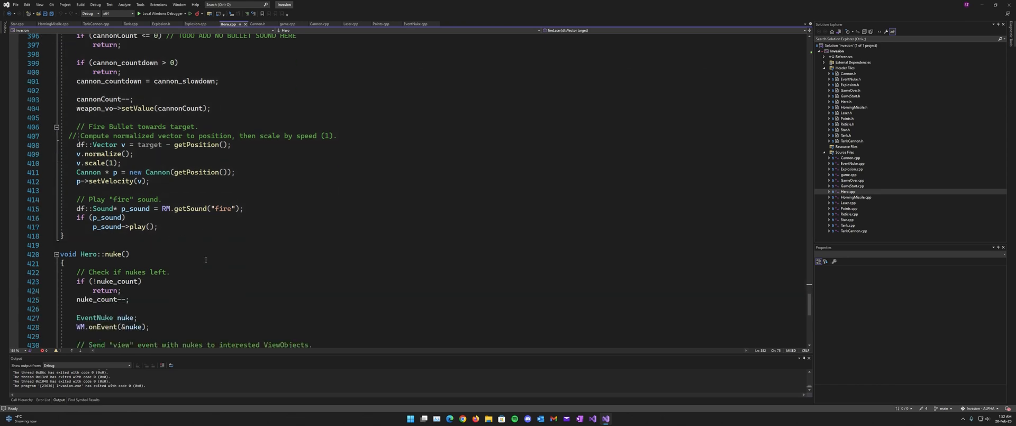
pyautogui.scroll(-3)
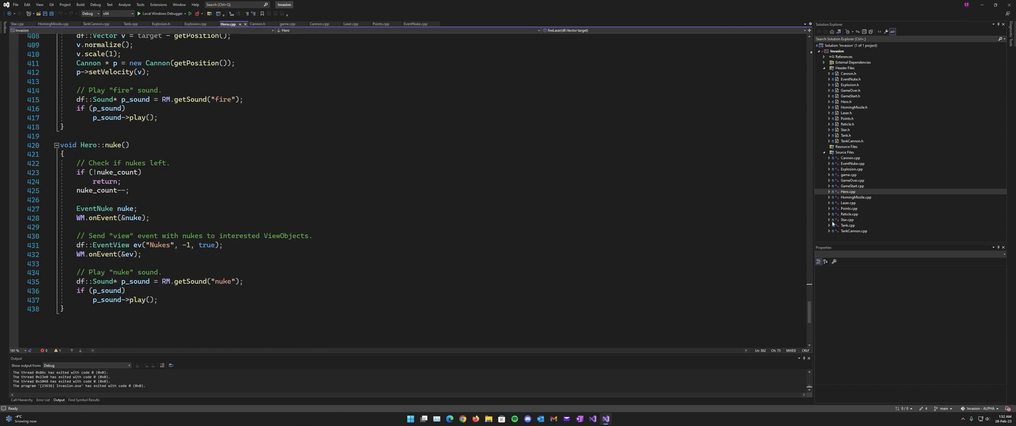
pyautogui.moveTo(870, 213)
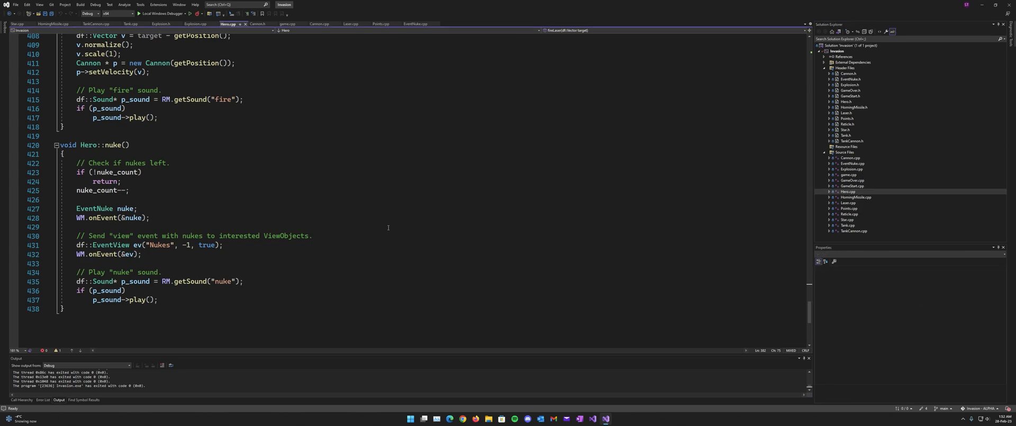
pyautogui.scroll(3)
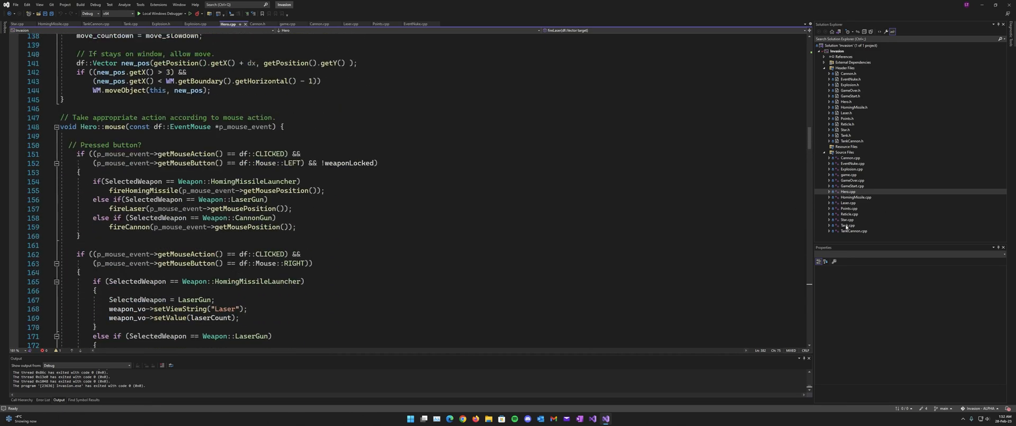
# Step: Read Tank.cpp's constructor and event handler
pyautogui.click(130, 23)
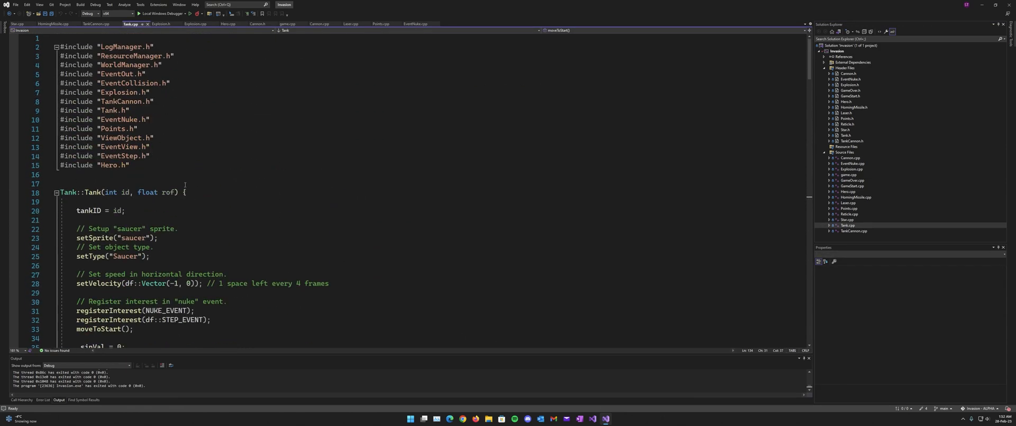
pyautogui.scroll(-3)
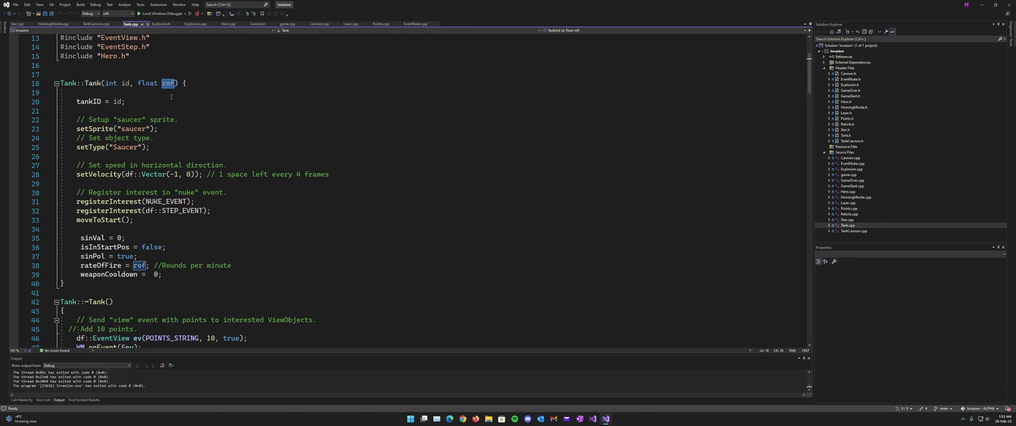
pyautogui.scroll(-3)
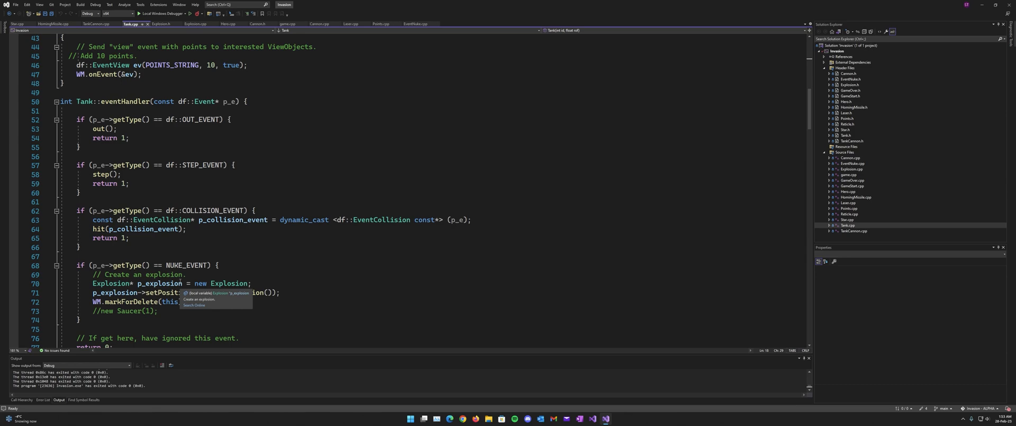
pyautogui.scroll(-3)
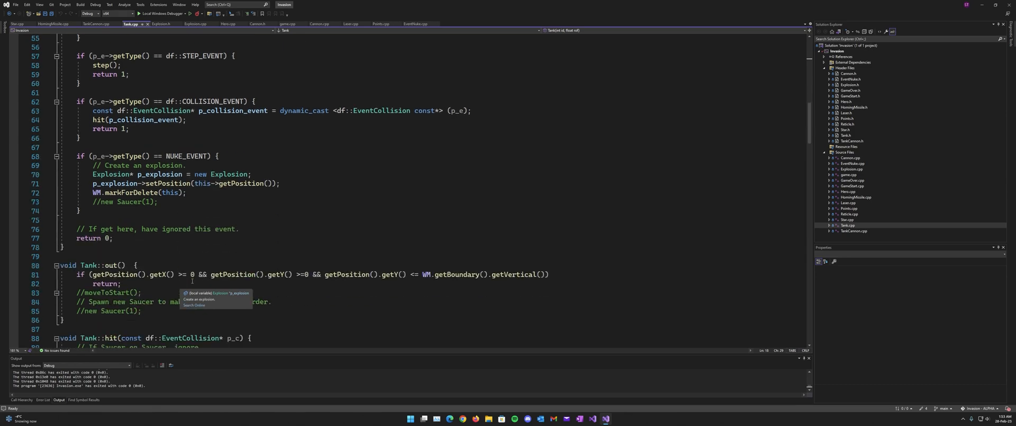
# Step: Continue through Tank's hit and step code down to fireTankCannon
pyautogui.scroll(-3)
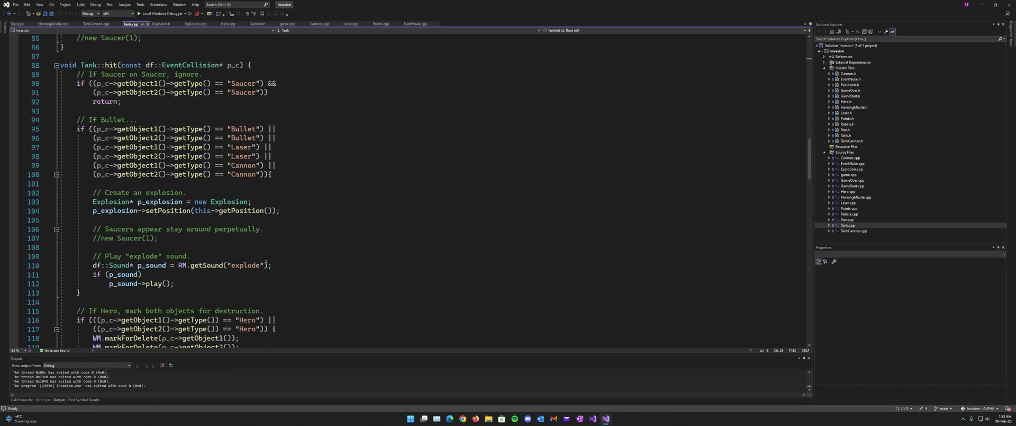
pyautogui.scroll(-3)
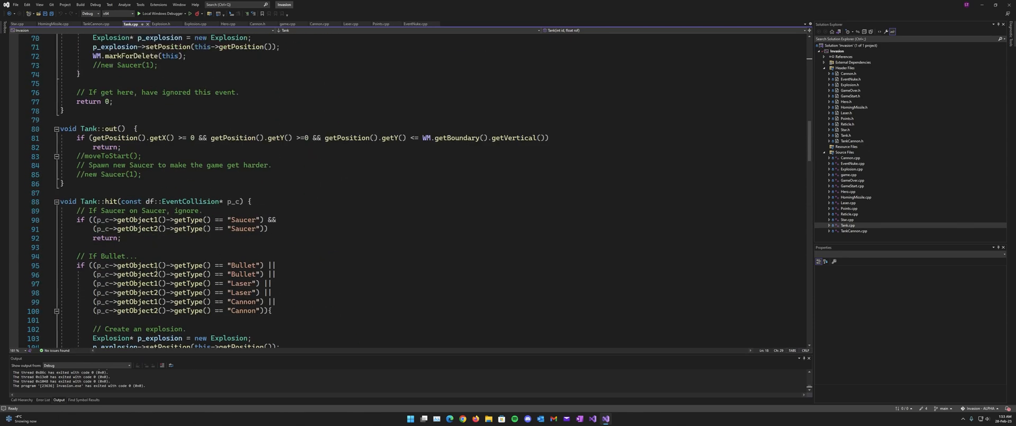
pyautogui.scroll(-3)
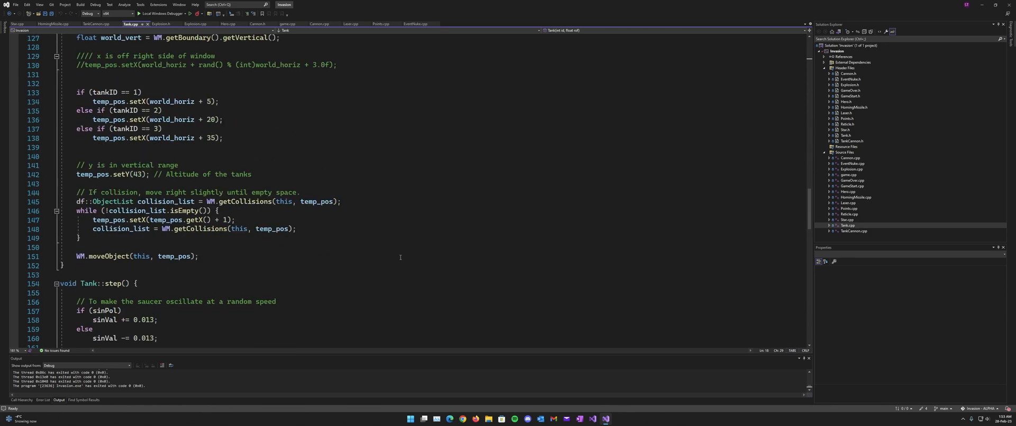
pyautogui.scroll(-3)
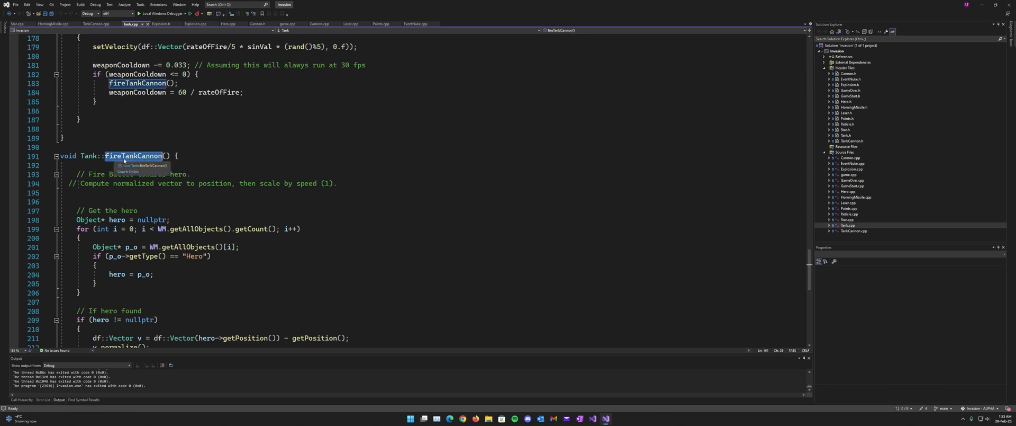
pyautogui.moveTo(497, 276)
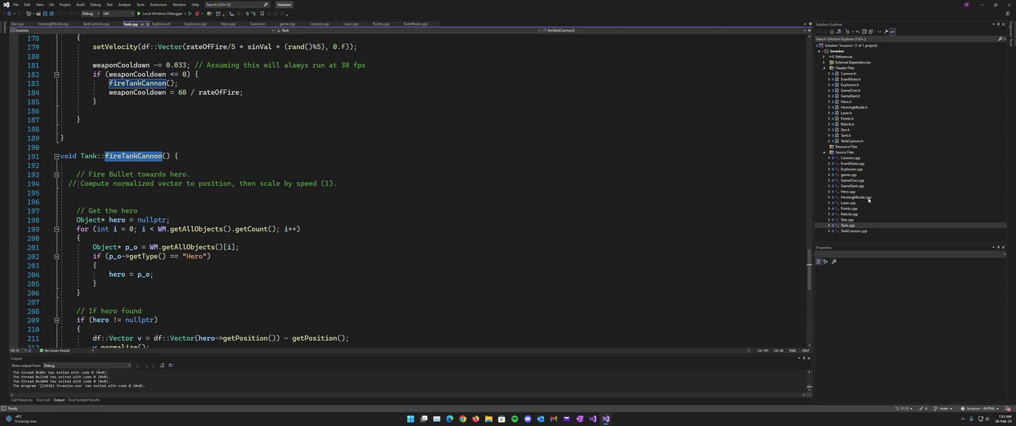
pyautogui.moveTo(859, 196)
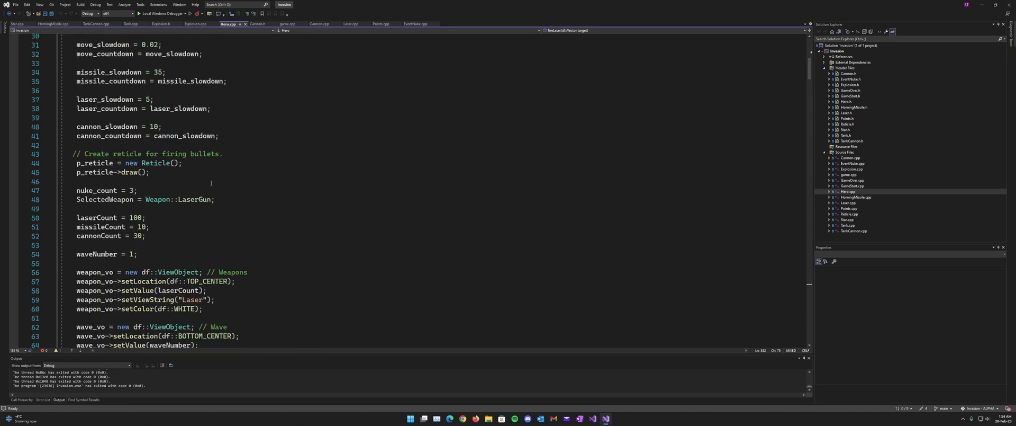
# Step: Read Hero.cpp's moveFWB and mouse() handling code
pyautogui.scroll(-3)
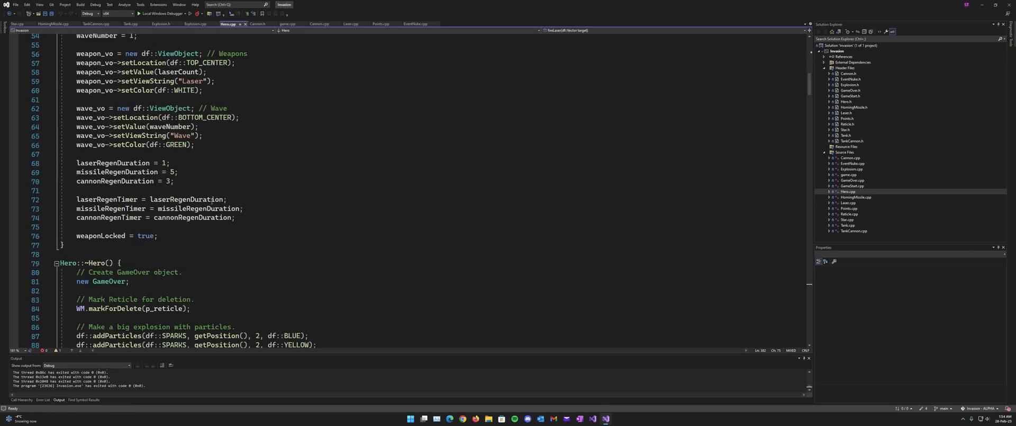
pyautogui.scroll(-3)
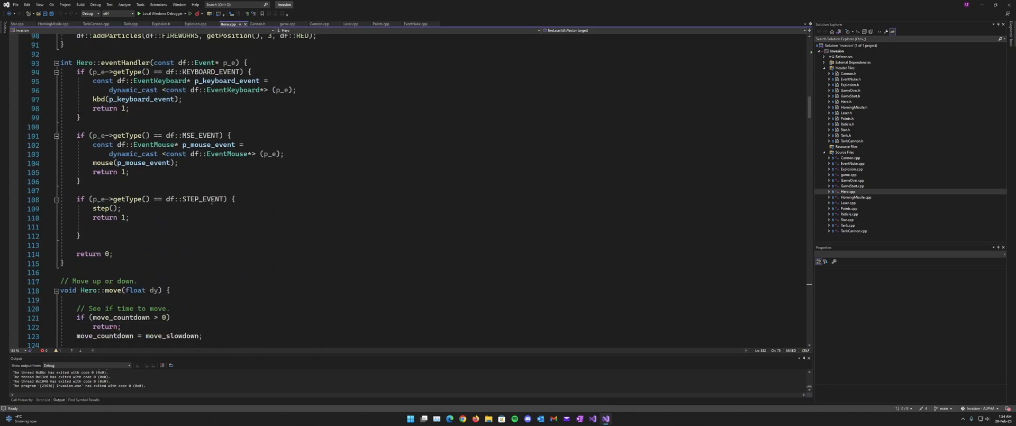
pyautogui.scroll(-3)
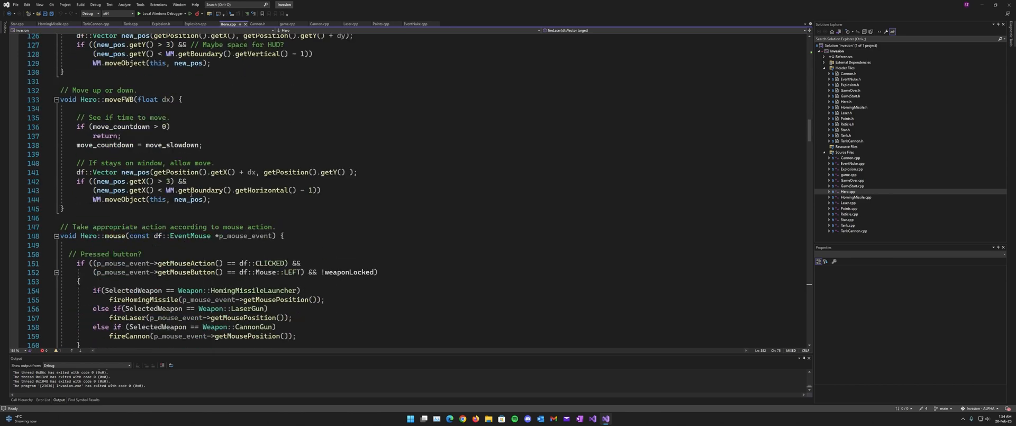
pyautogui.scroll(-3)
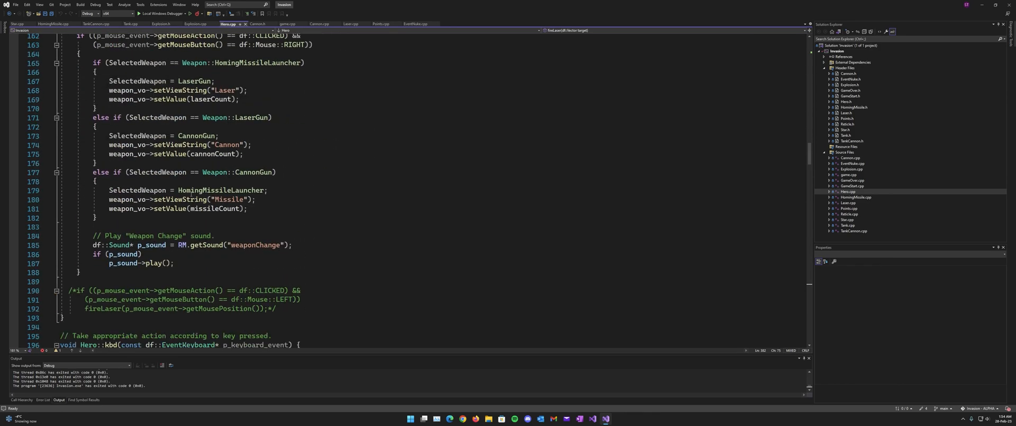
# Step: Continue past kbd() and step() to the saucerArray wave-spawning block
pyautogui.scroll(-3)
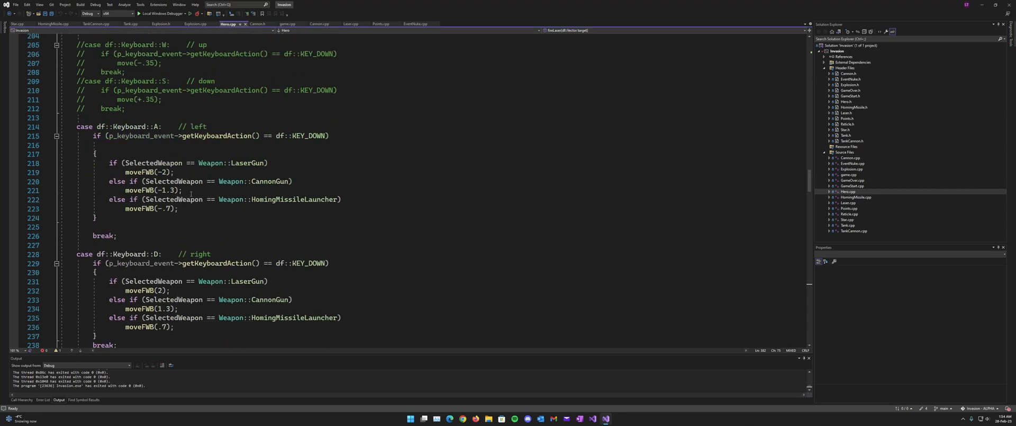
pyautogui.scroll(-3)
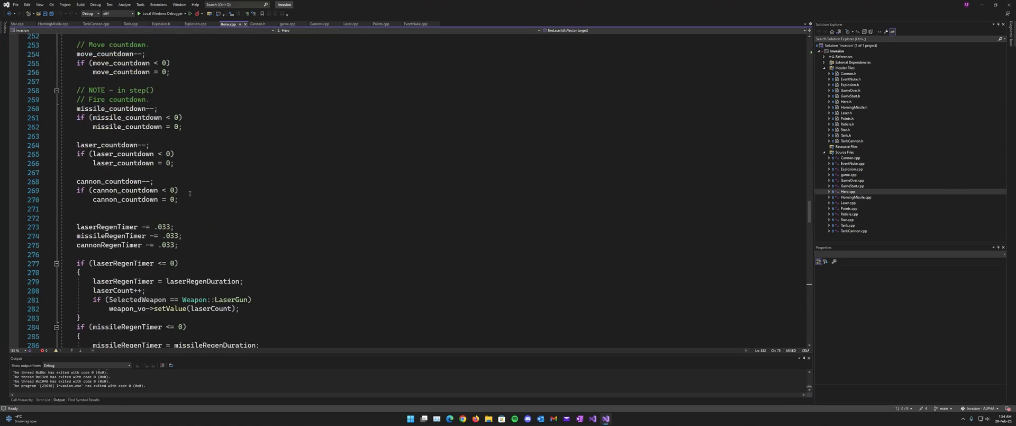
pyautogui.scroll(-3)
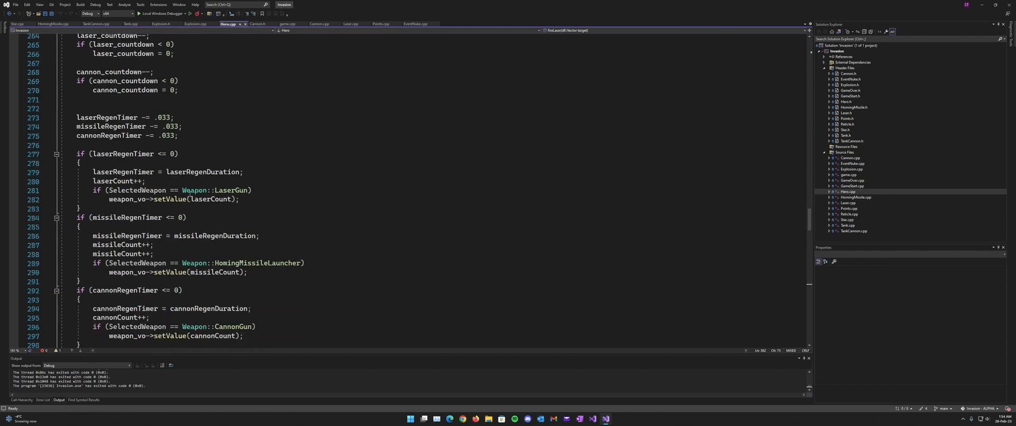
pyautogui.scroll(-3)
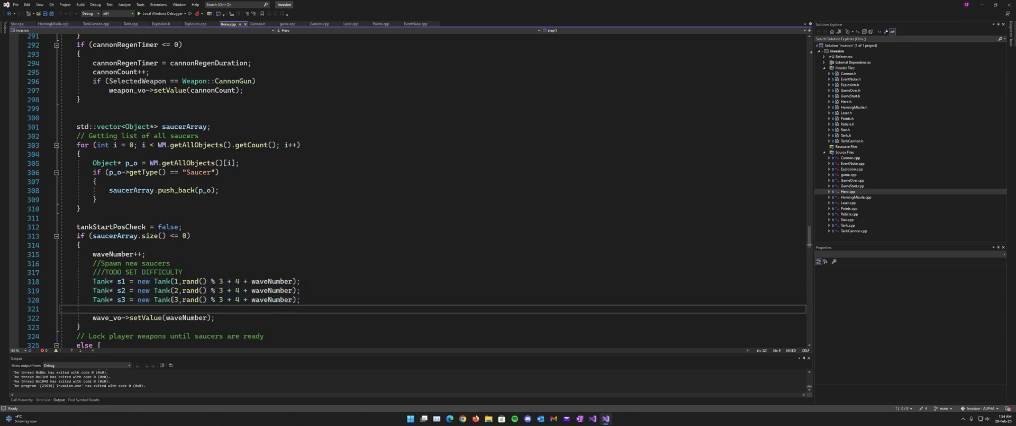
# Step: Highlight the tank spawn expression rand() % 3 + 4 + waveNumber and read past it
pyautogui.doubleClick(113, 254)
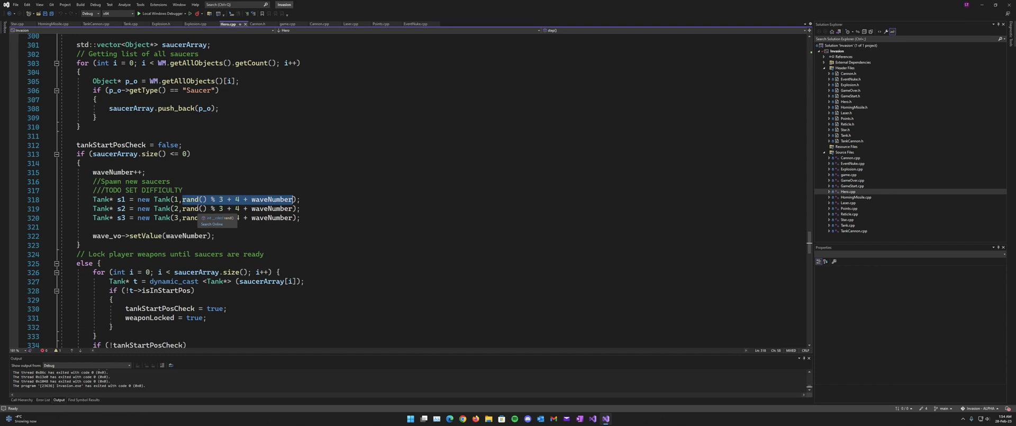
pyautogui.scroll(-3)
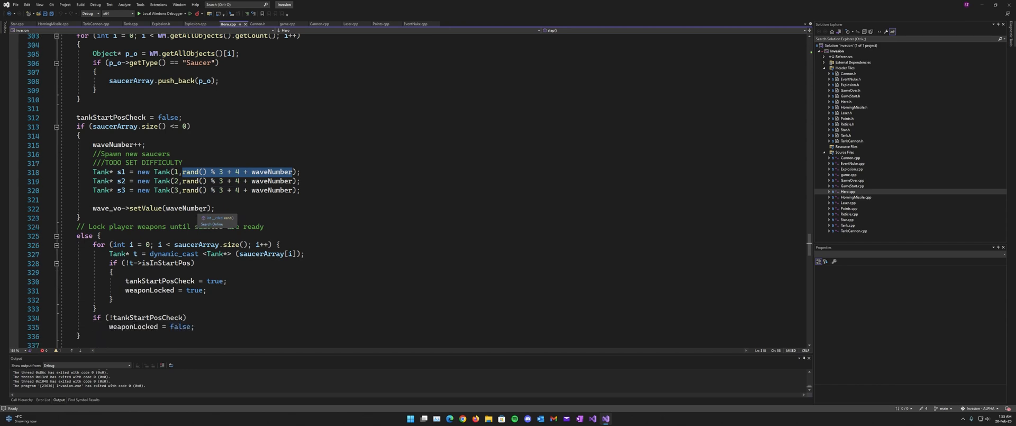
pyautogui.scroll(-3)
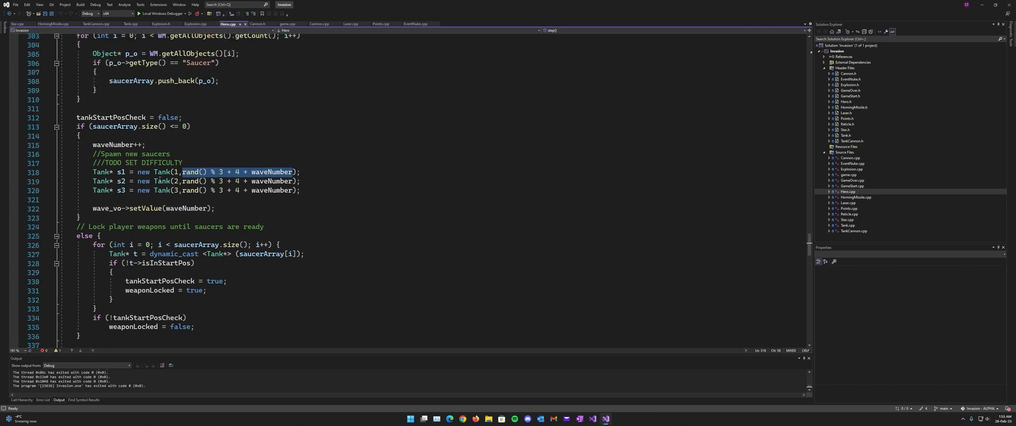
# Step: Read the weapon-lock code down to Hero::fireHomingMissile and the start of fireLaser
pyautogui.scroll(-3)
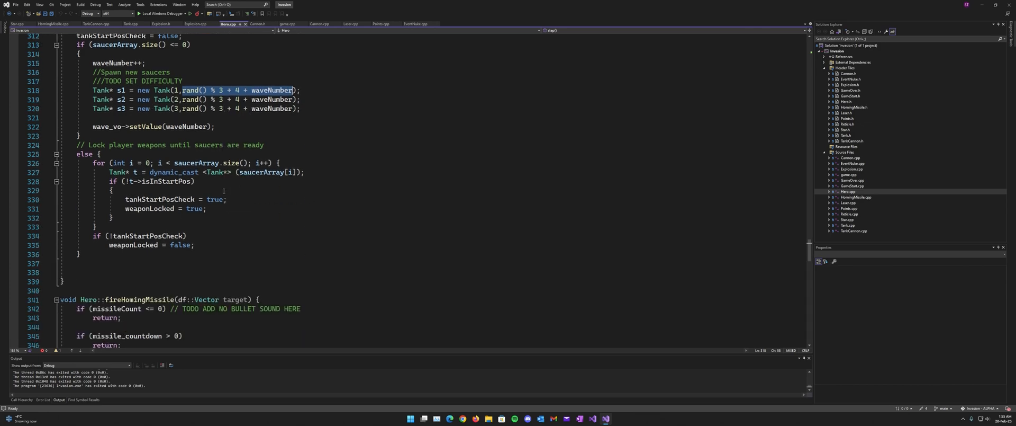
pyautogui.scroll(-3)
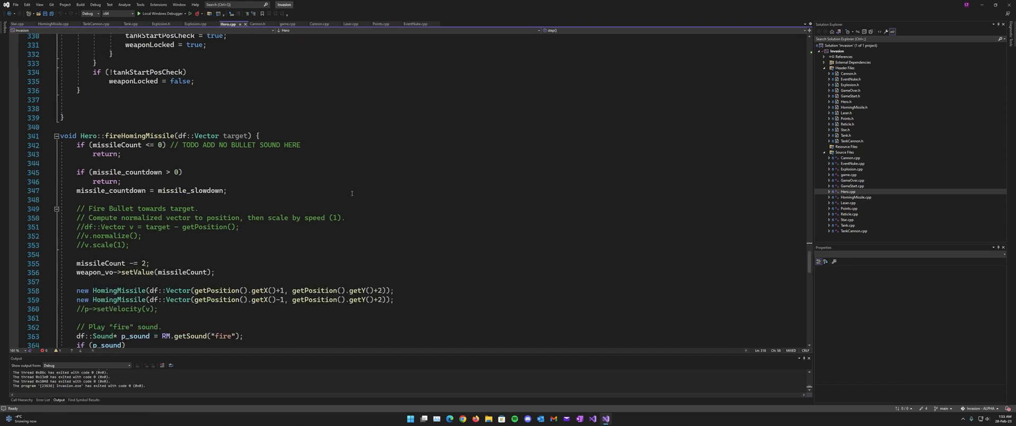
pyautogui.scroll(-3)
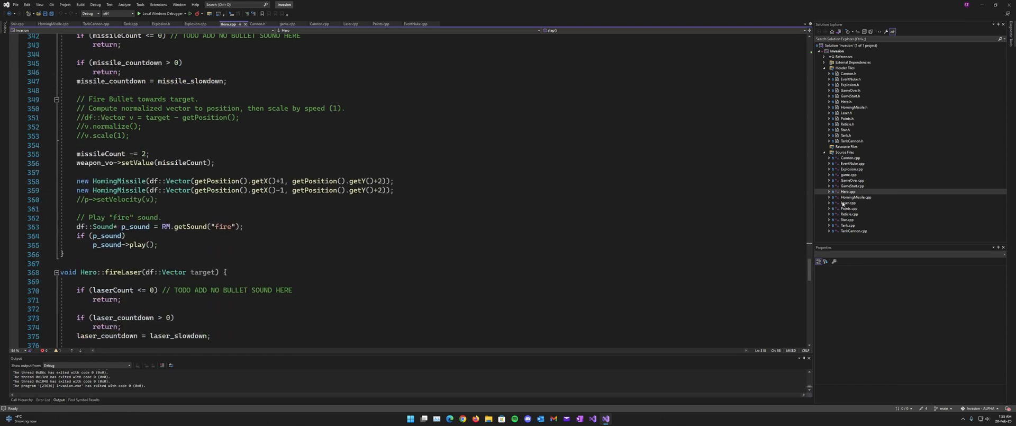
pyautogui.moveTo(869, 168)
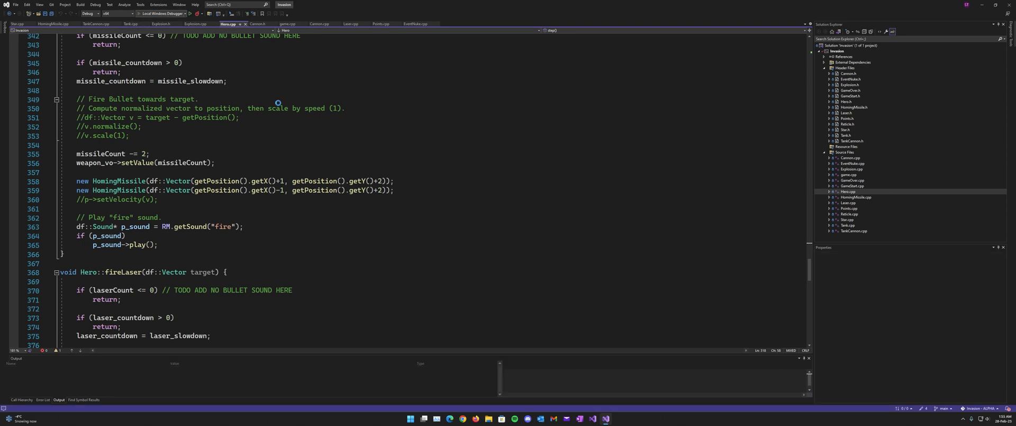
# Step: Launch the Invasion game from Local Windows Debugger and press P at the title screen
pyautogui.click(115, 14)
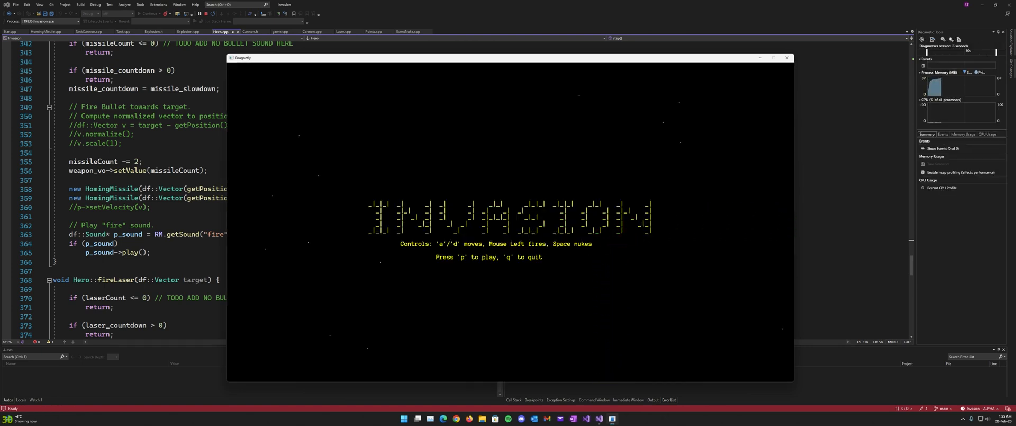
pyautogui.press('p')
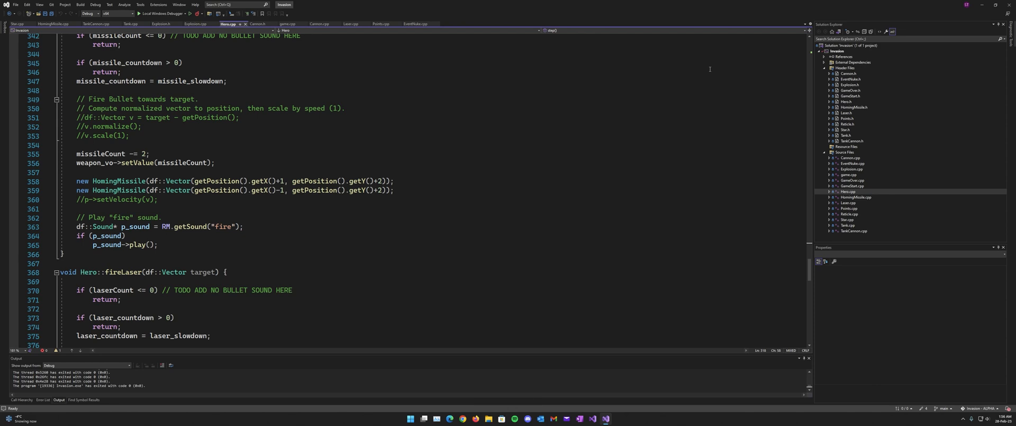
pyautogui.moveTo(555, 103)
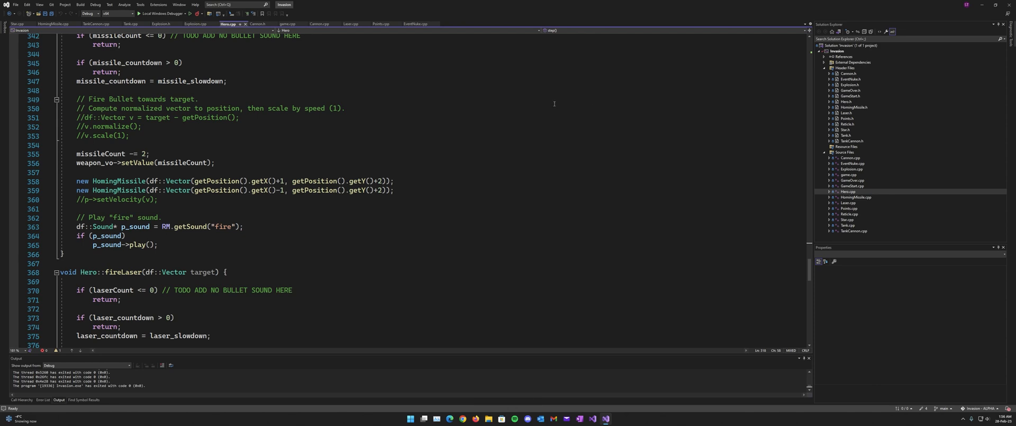
pyautogui.moveTo(686, 206)
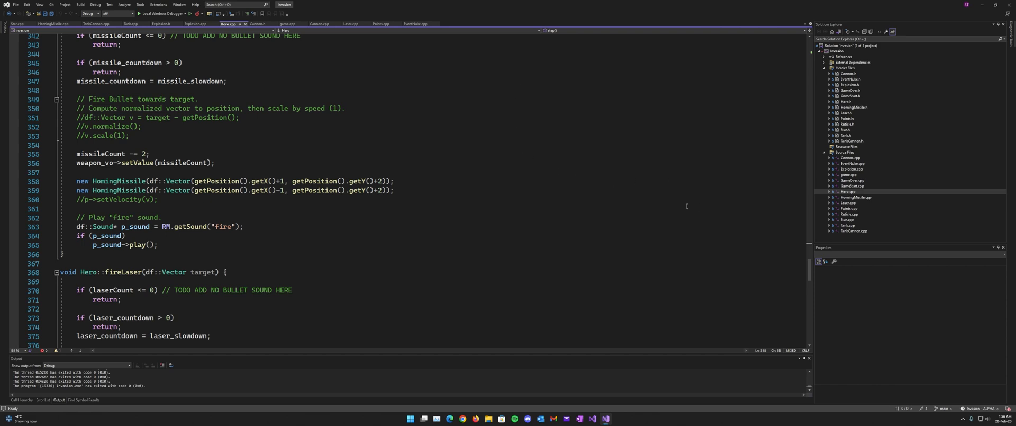